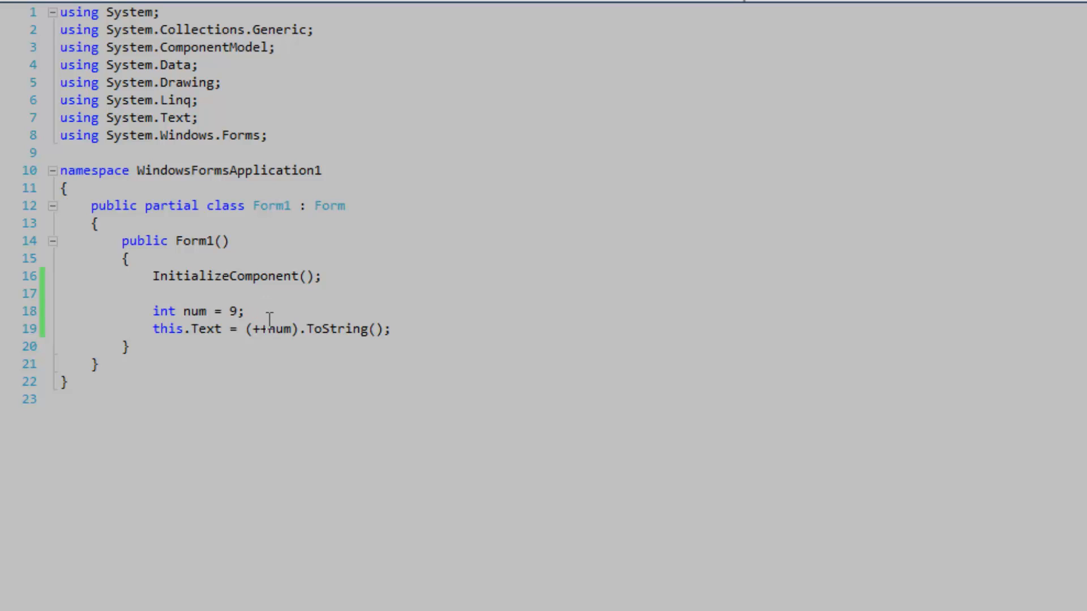
- Inspect the ++num title line and the int num = 9 declaration, then run the form
double_click(259, 329)
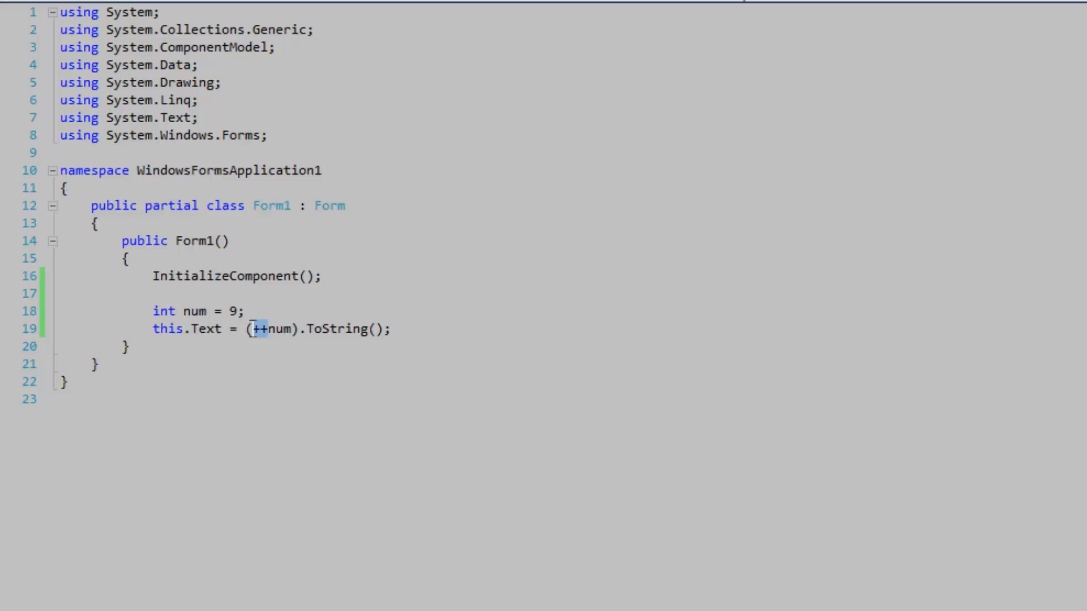
left_click(246, 311)
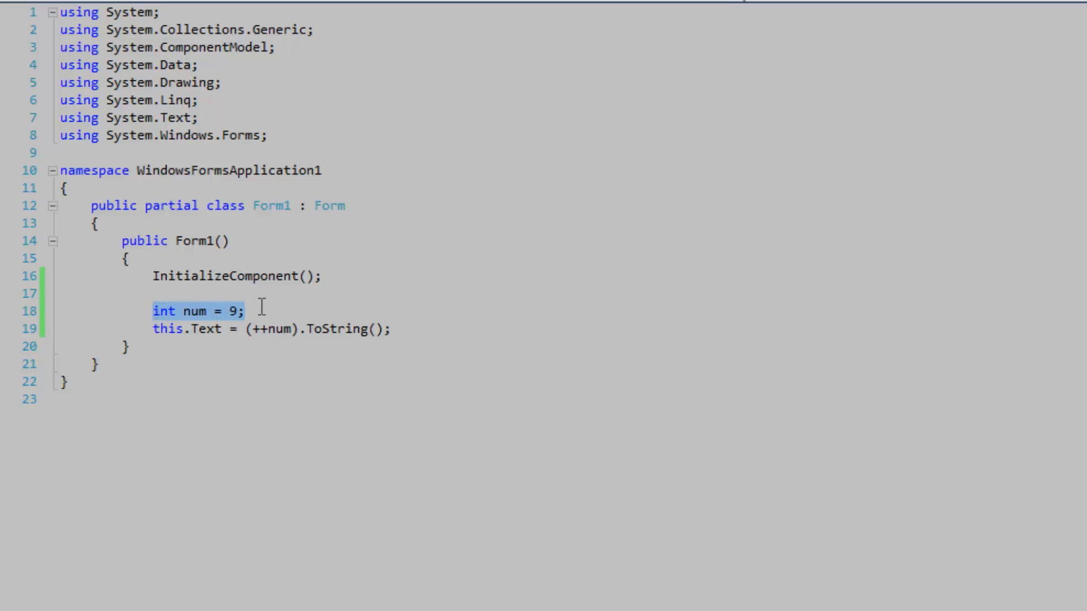
mouse_move(296, 330)
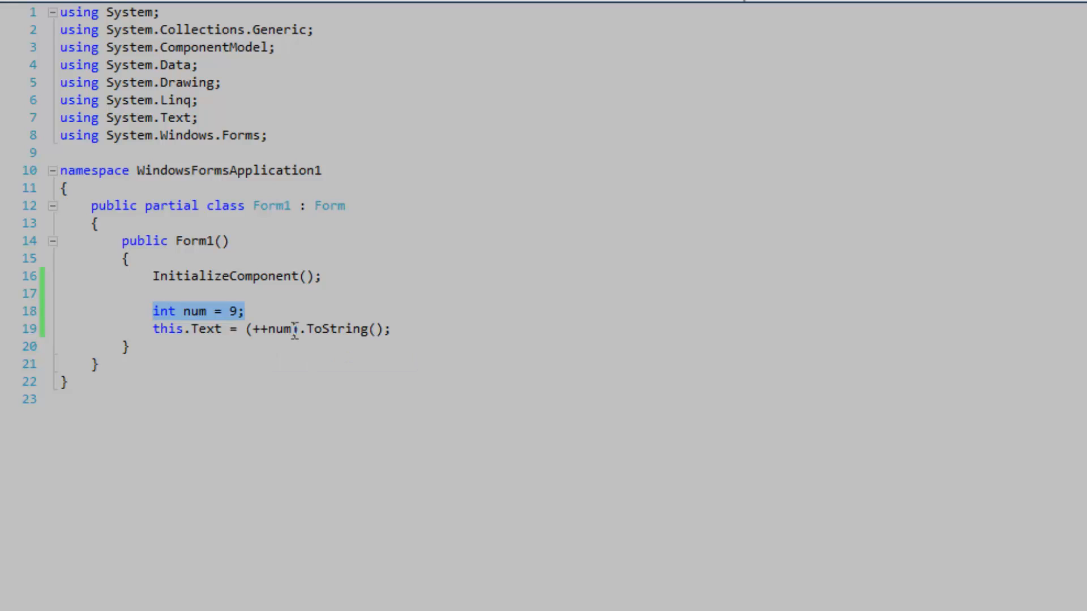
double_click(279, 329)
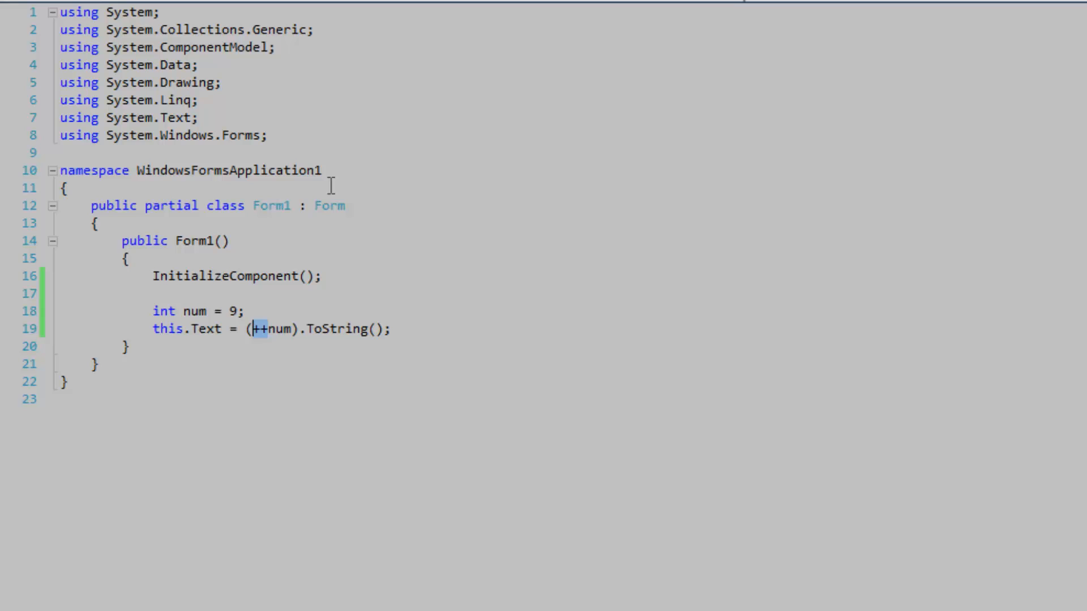
key("F5")
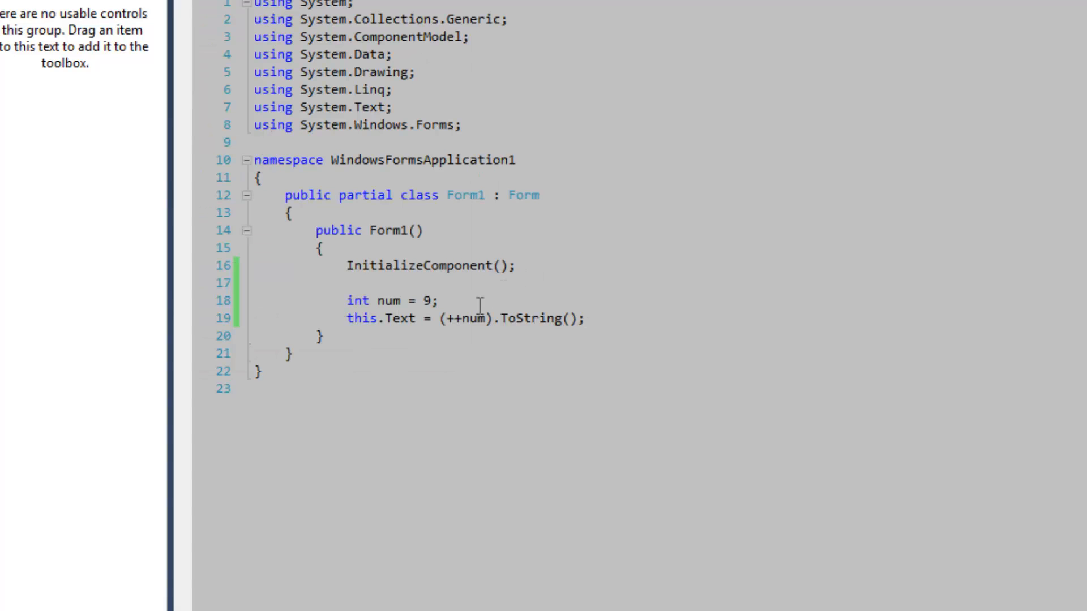
- Rewrite line 19 as (num++).ToString(), run with F5, and close the form titled 9
double_click(453, 318)
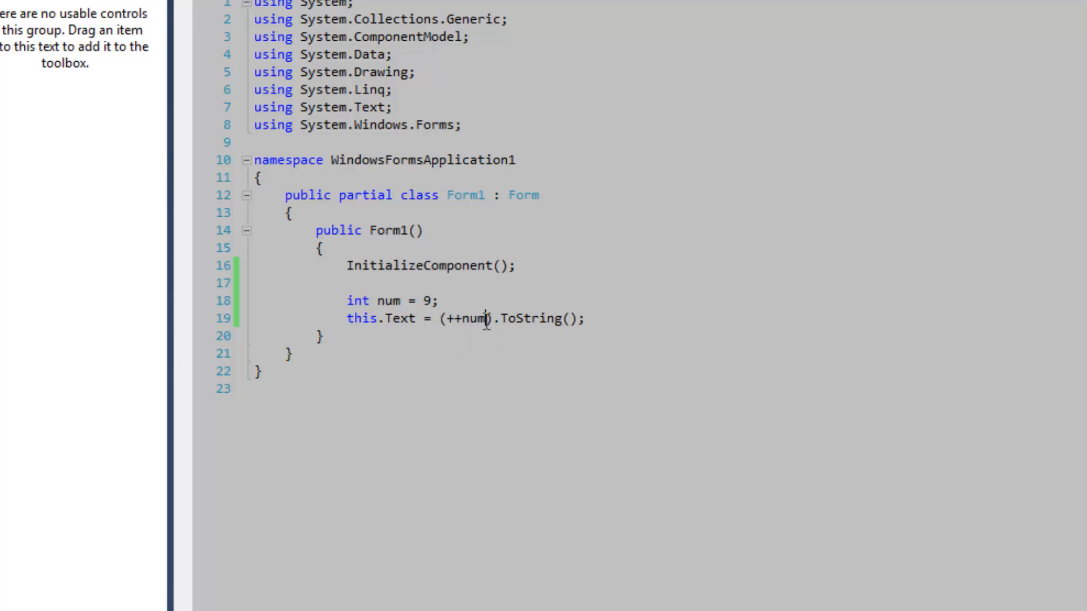
double_click(473, 319)
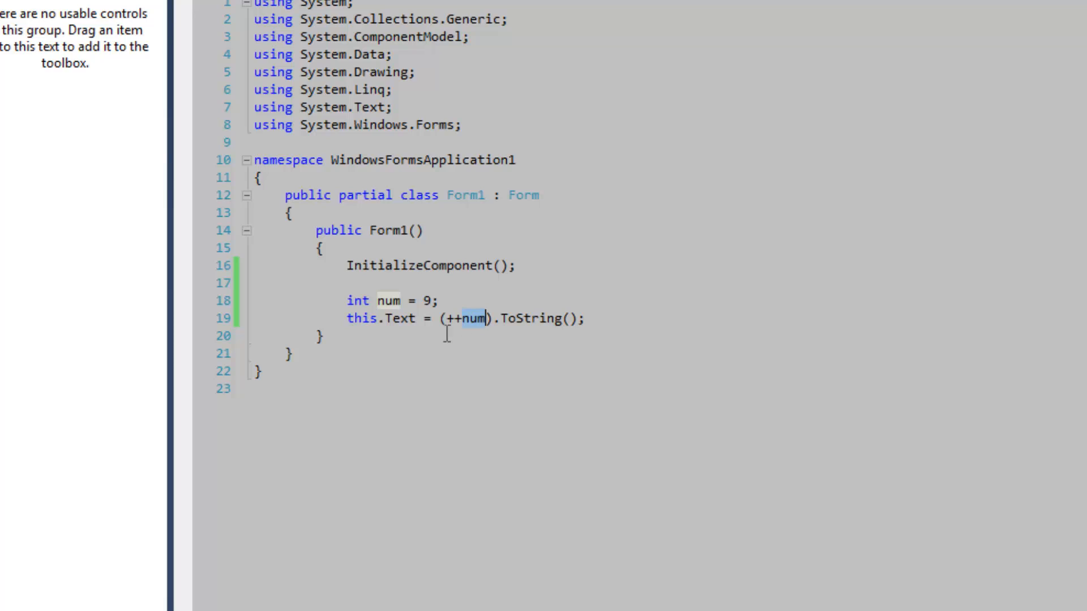
mouse_move(420, 318)
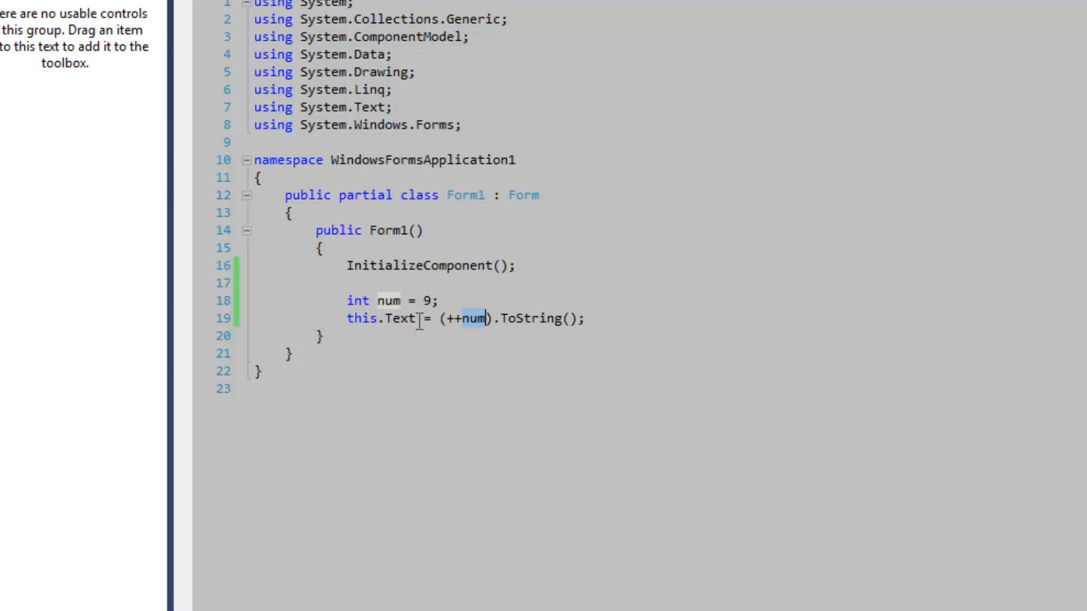
key("Backspace")
type("++")
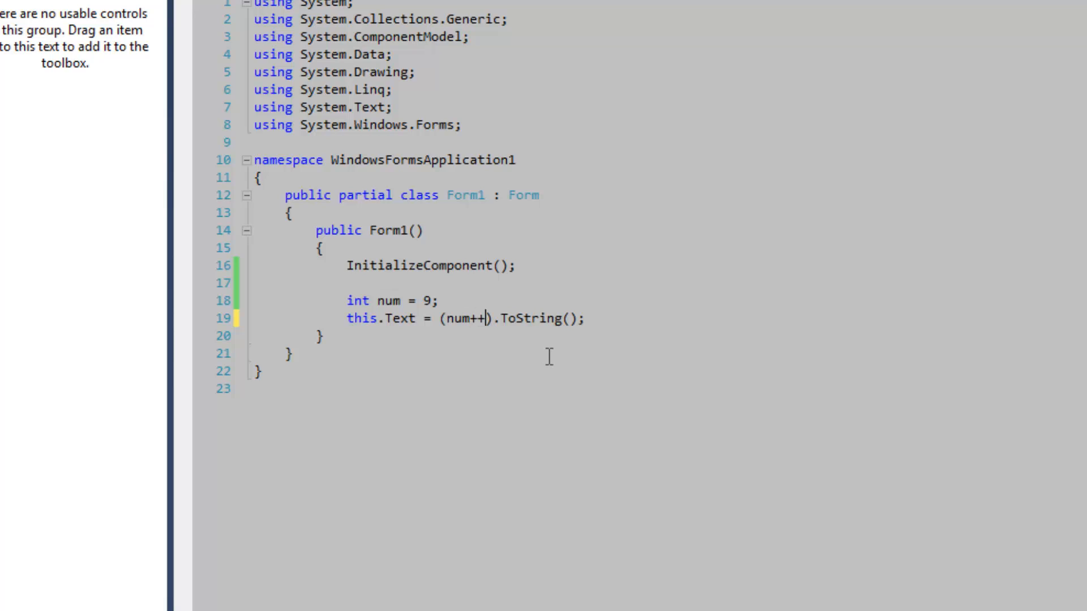
mouse_move(484, 318)
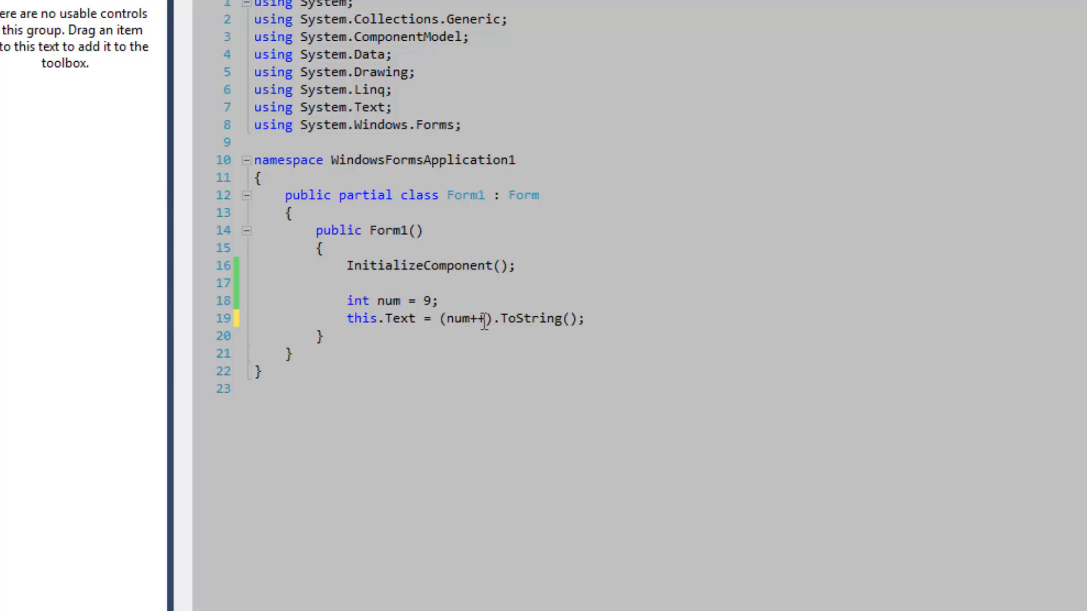
left_click(470, 318)
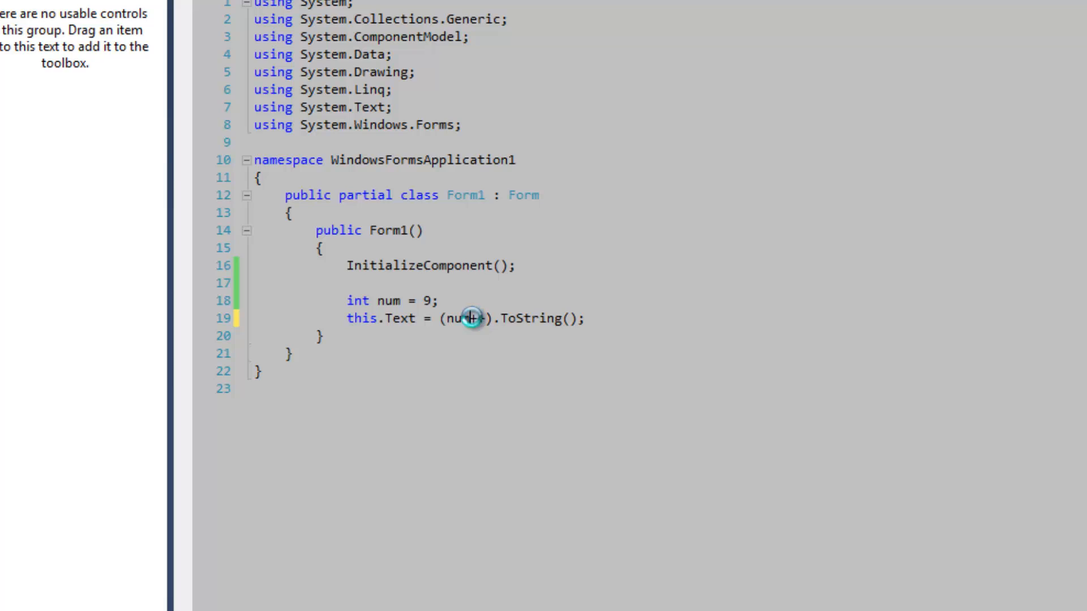
key("F5")
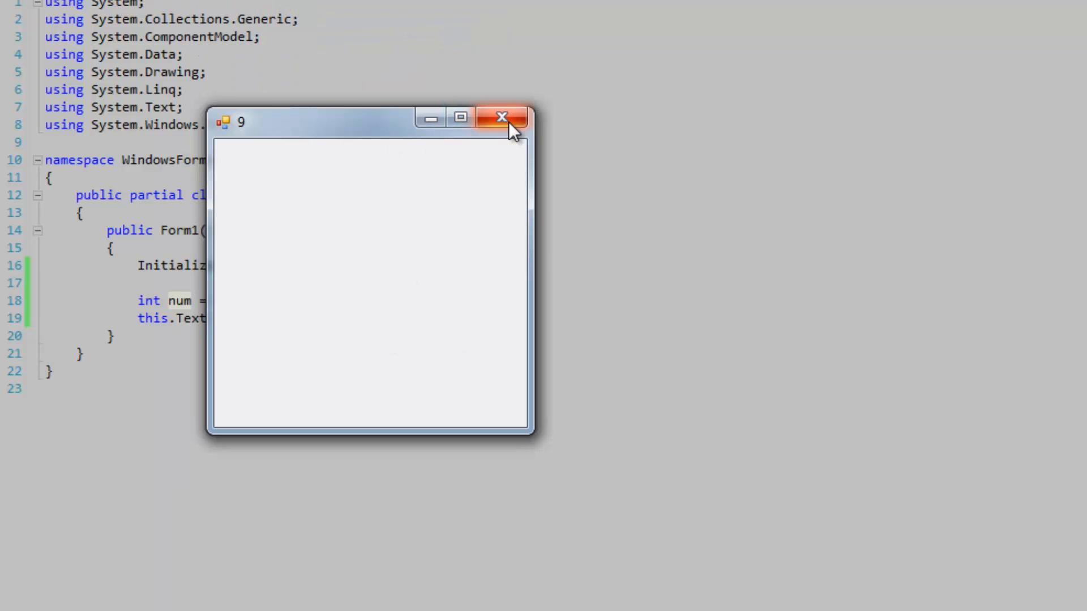
left_click(501, 118)
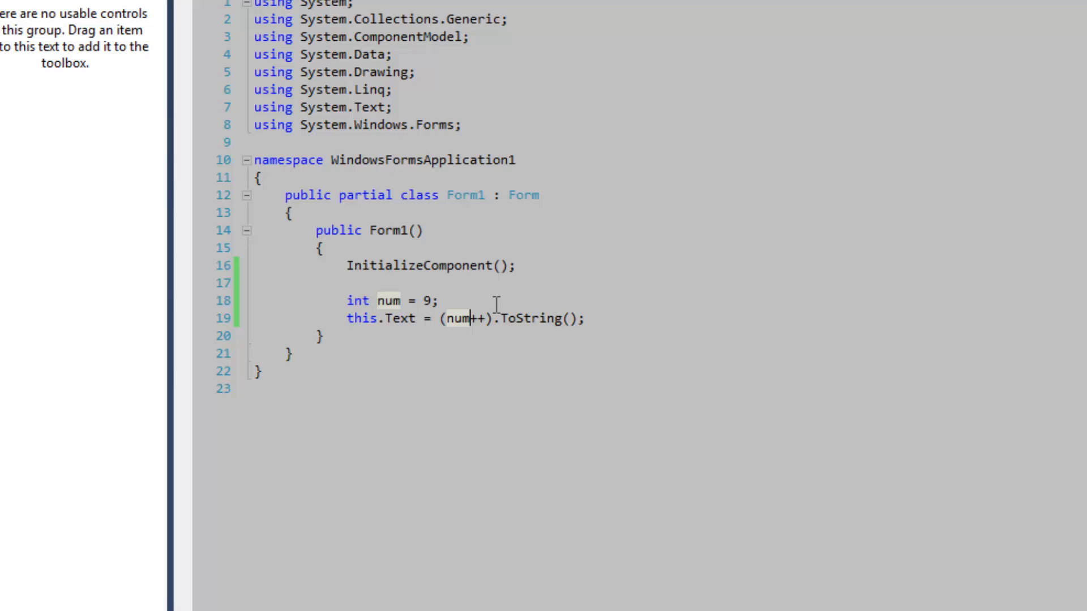
double_click(457, 318)
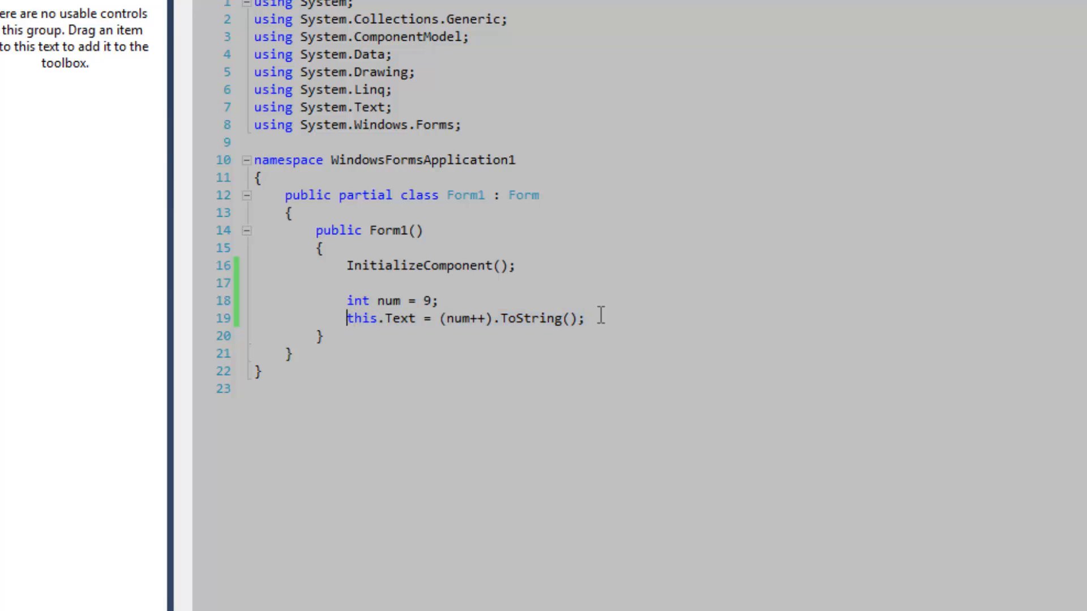
mouse_move(460, 319)
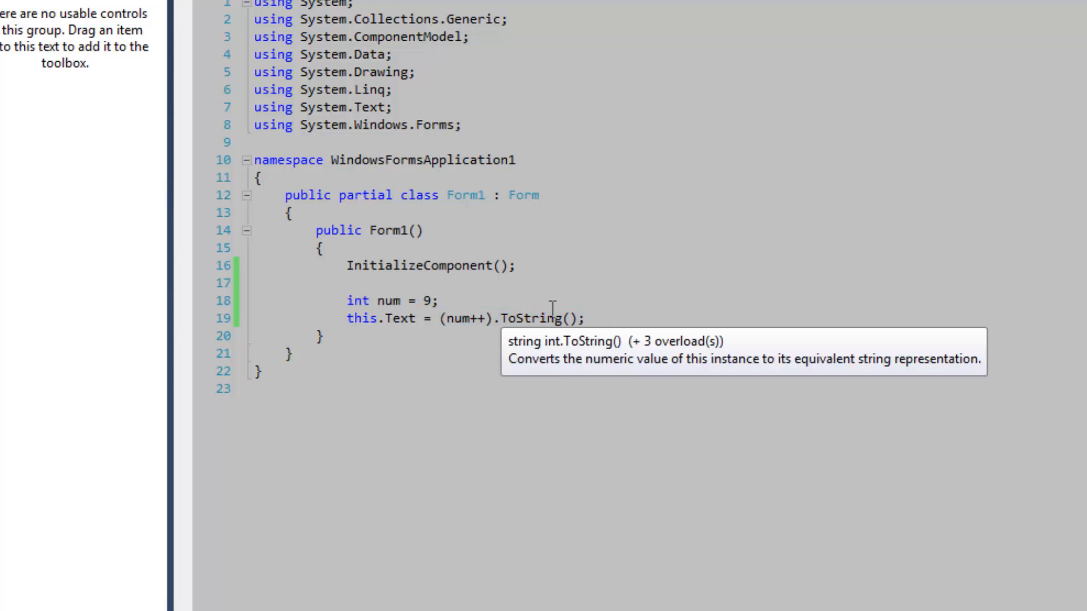
mouse_move(636, 263)
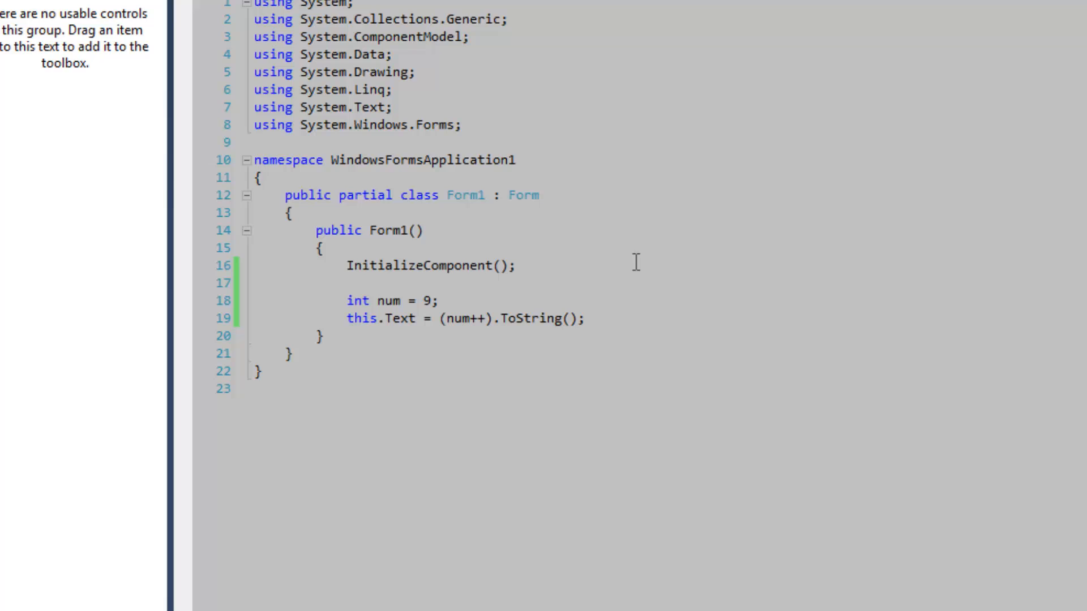
left_click(486, 319)
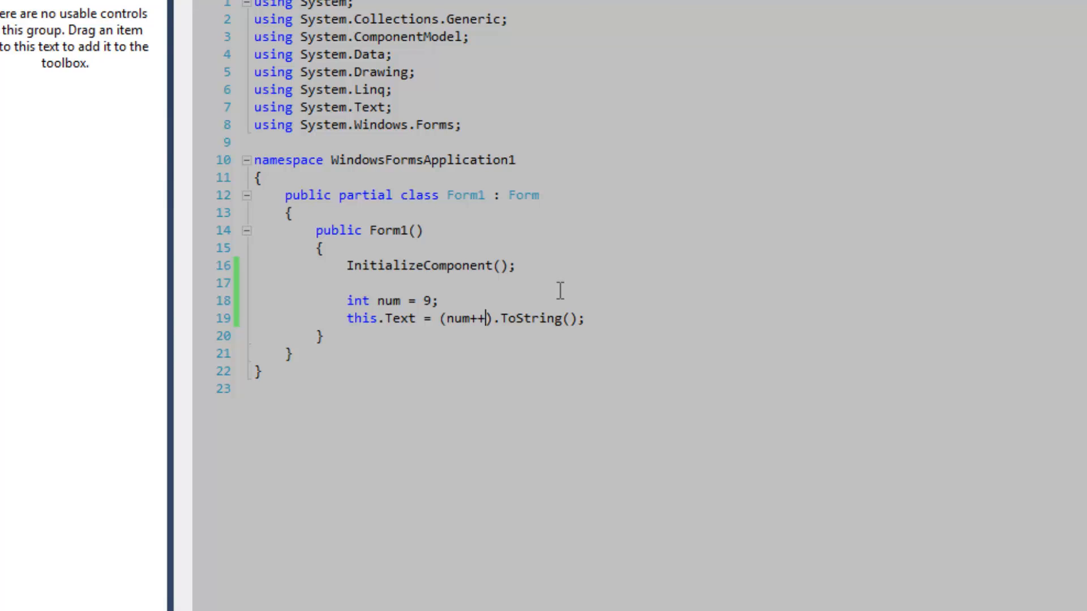